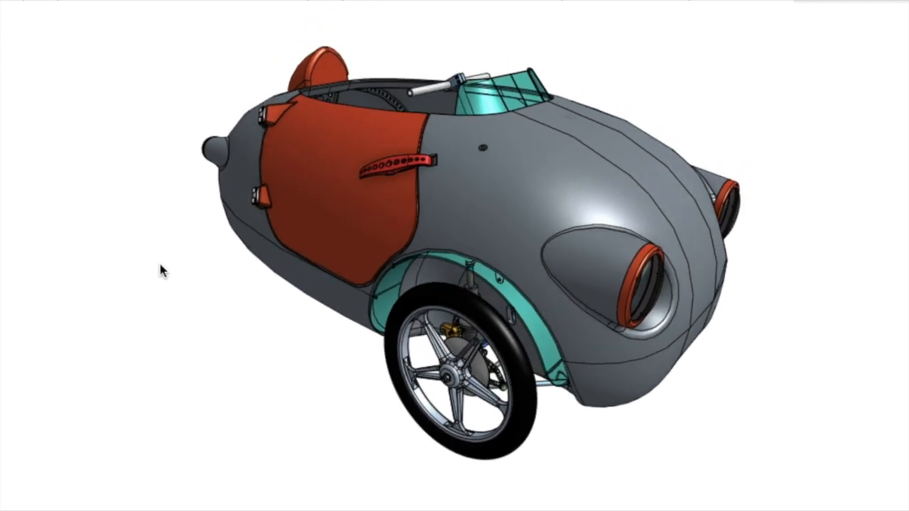
mouse_move(164, 273)
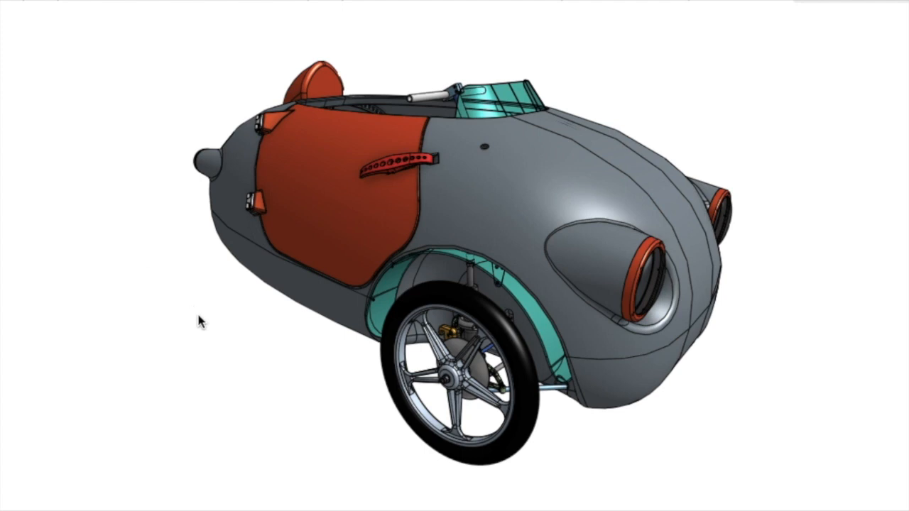
mouse_move(113, 131)
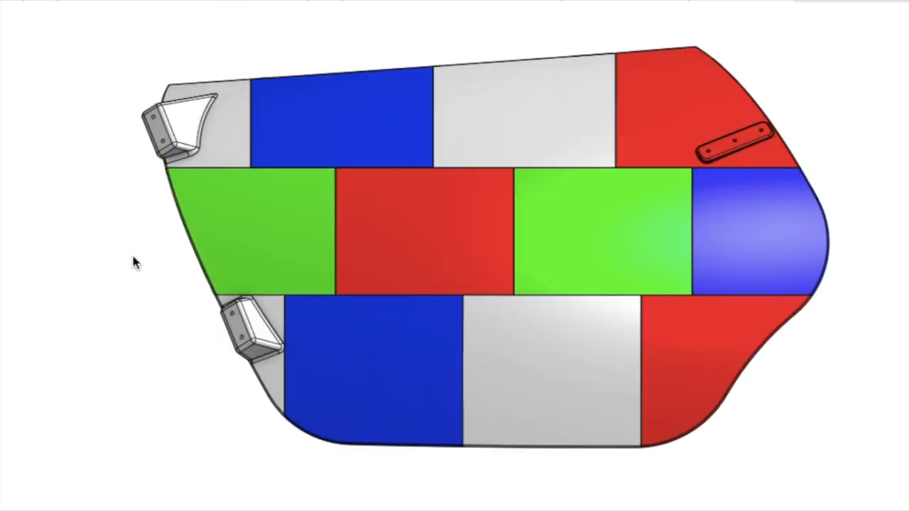
Open the door part file showing its red, blue, green and white printable panels
click(546, 376)
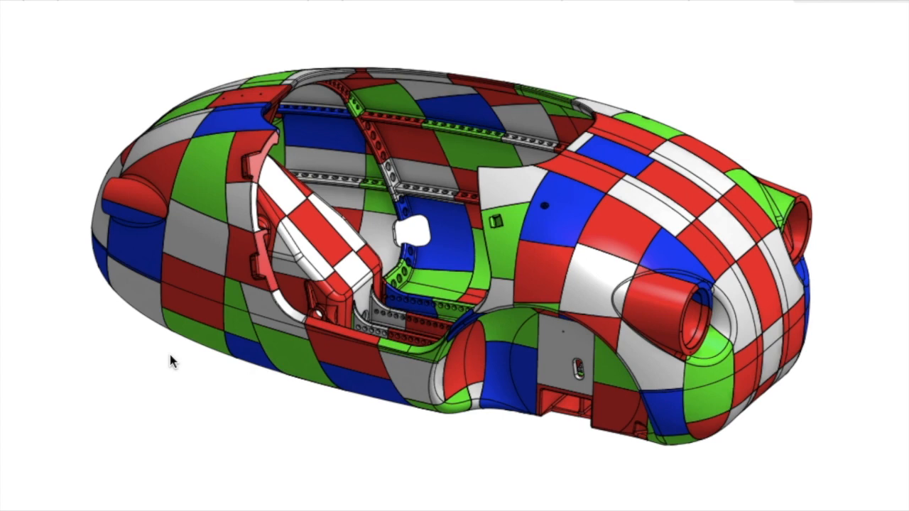
mouse_move(75, 145)
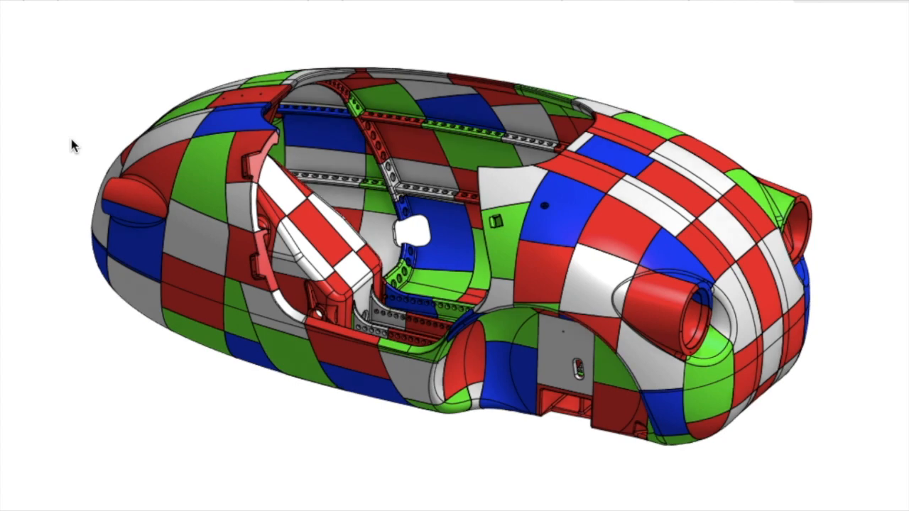
mouse_move(85, 231)
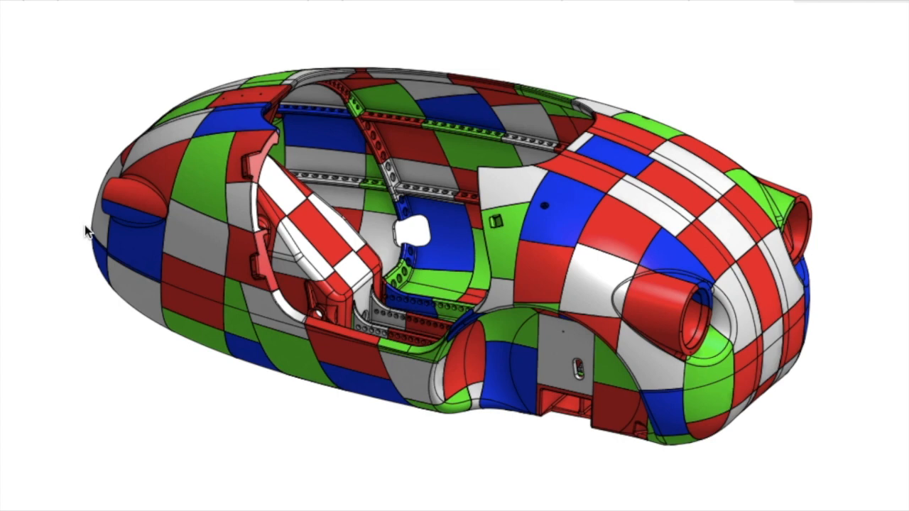
mouse_move(232, 399)
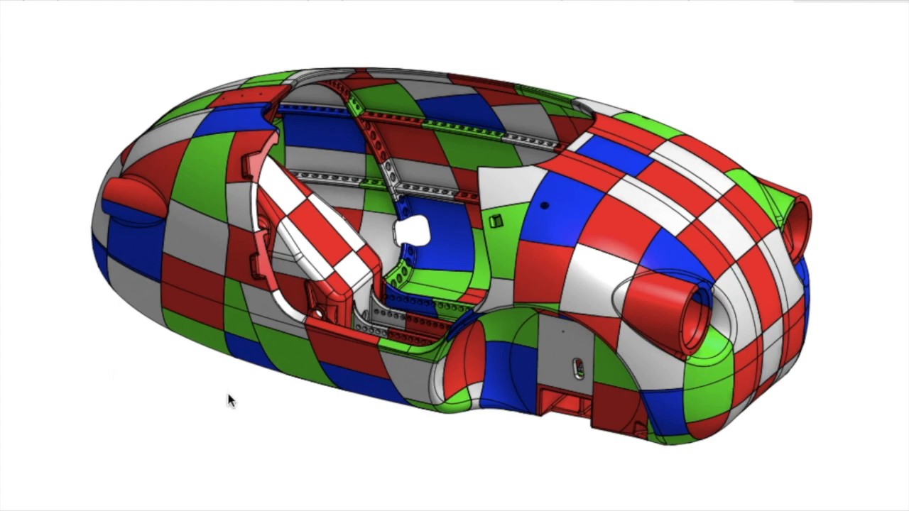